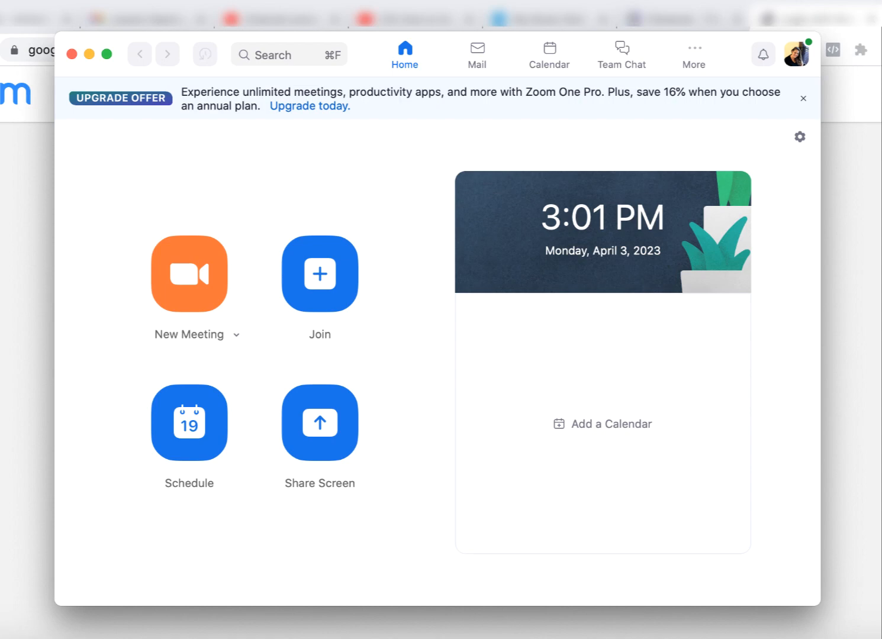
{"action": "mouse_move", "coordinate": [429, 260]}
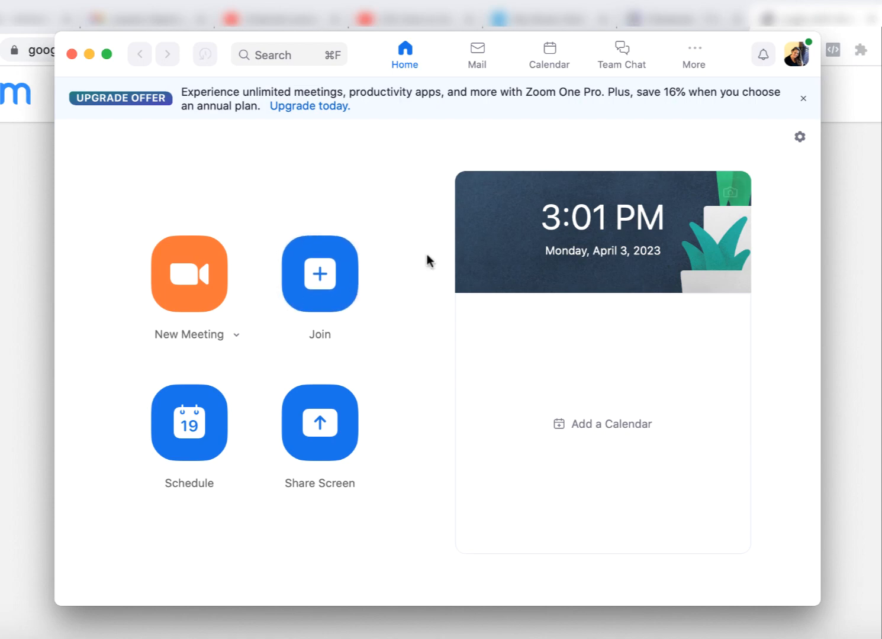
{"action": "left_click", "coordinate": [320, 273]}
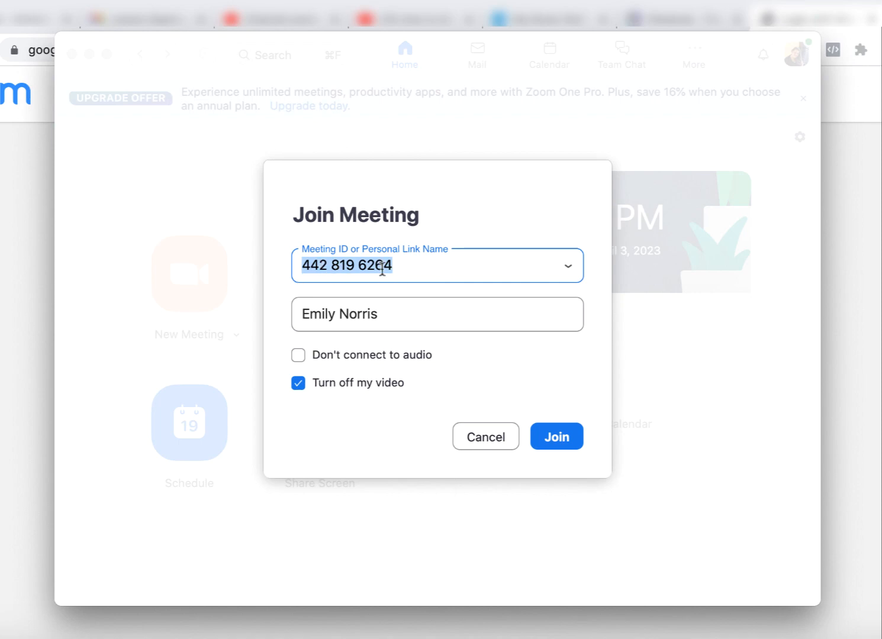
{"action": "mouse_move", "coordinate": [275, 339]}
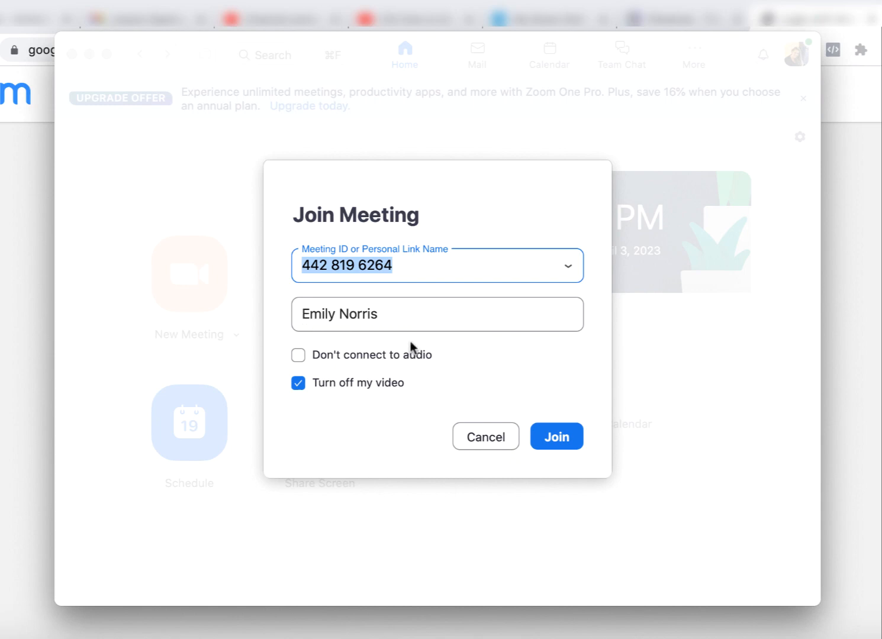
{"action": "left_click", "coordinate": [557, 437]}
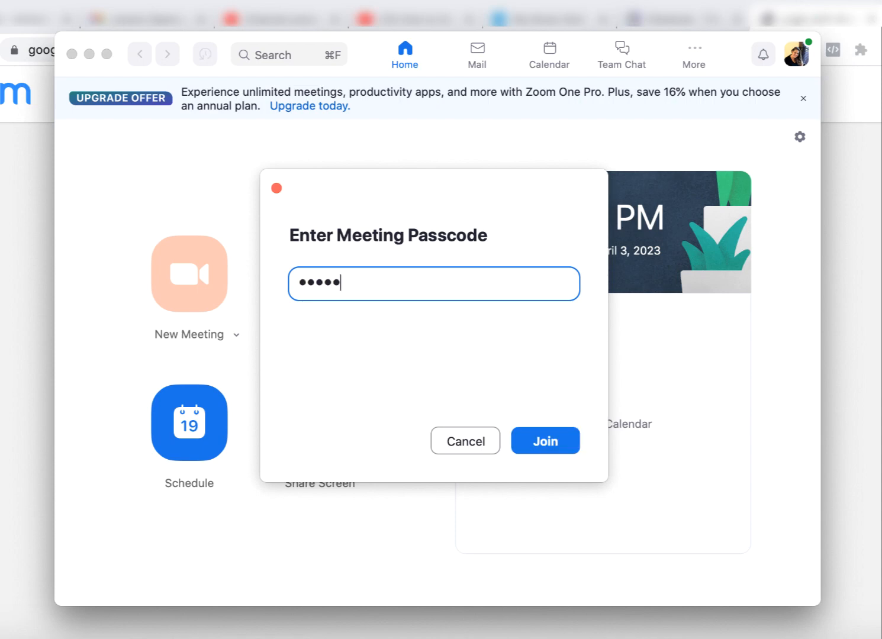
{"action": "left_click", "coordinate": [545, 441]}
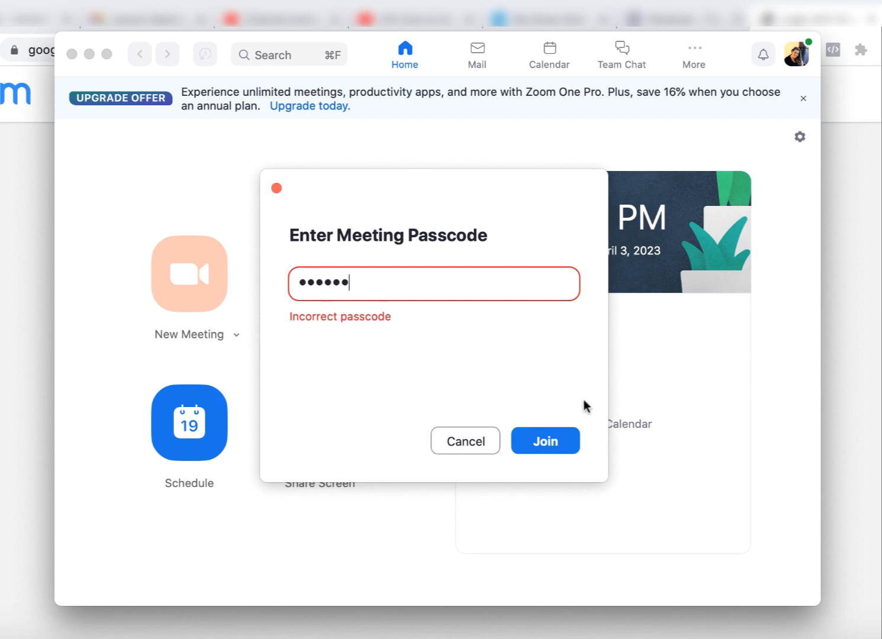
{"action": "left_click", "coordinate": [544, 441]}
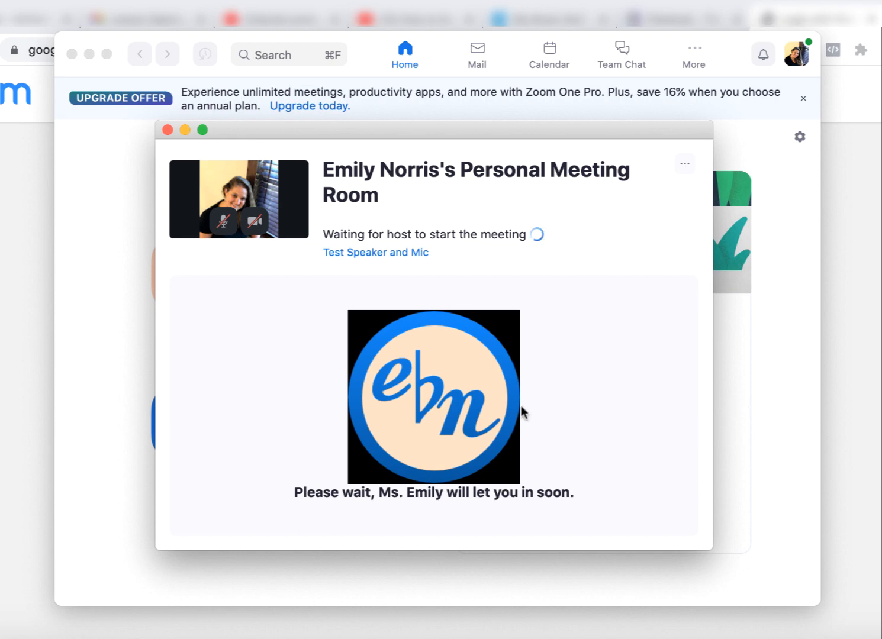
{"action": "mouse_move", "coordinate": [744, 386]}
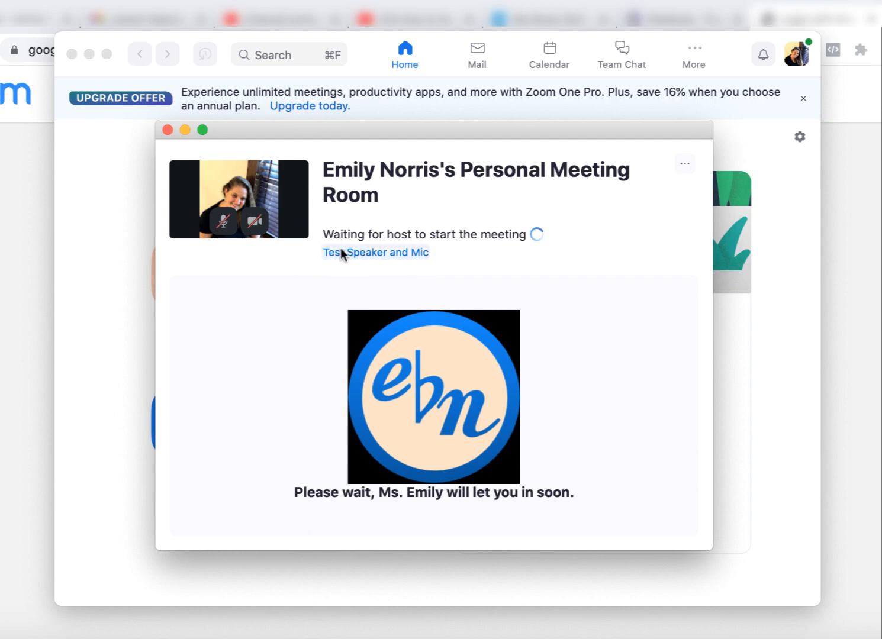
In audio settings keep USB Advanced Audio Device as speaker, automatic mic volume off, and review the Audio Profile.
{"action": "left_click", "coordinate": [375, 252]}
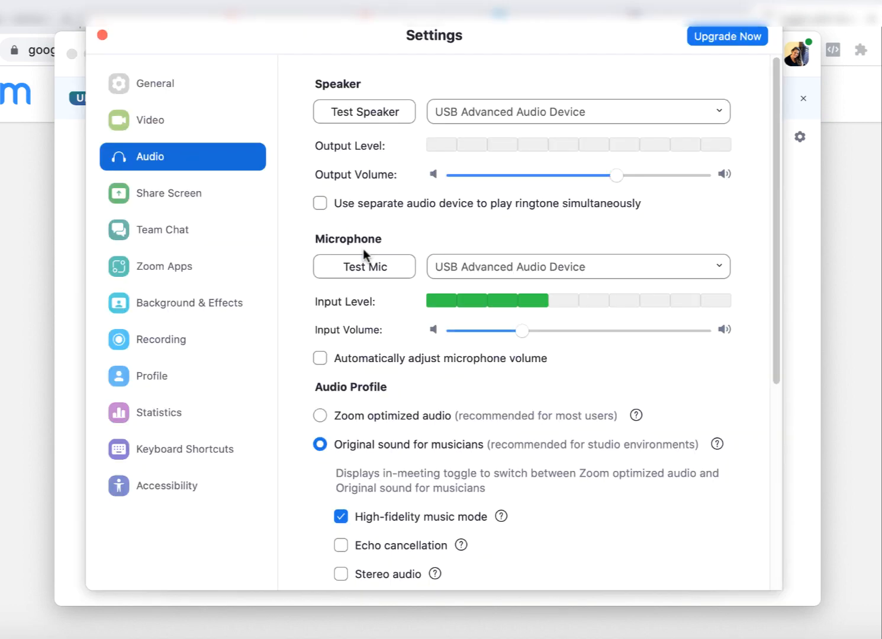
{"action": "mouse_move", "coordinate": [728, 232]}
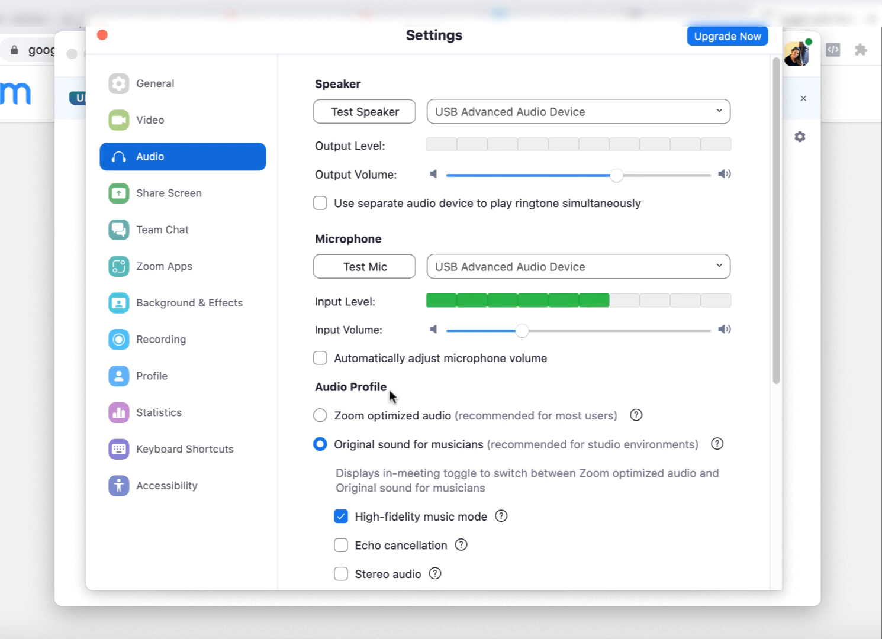
{"action": "mouse_move", "coordinate": [346, 287]}
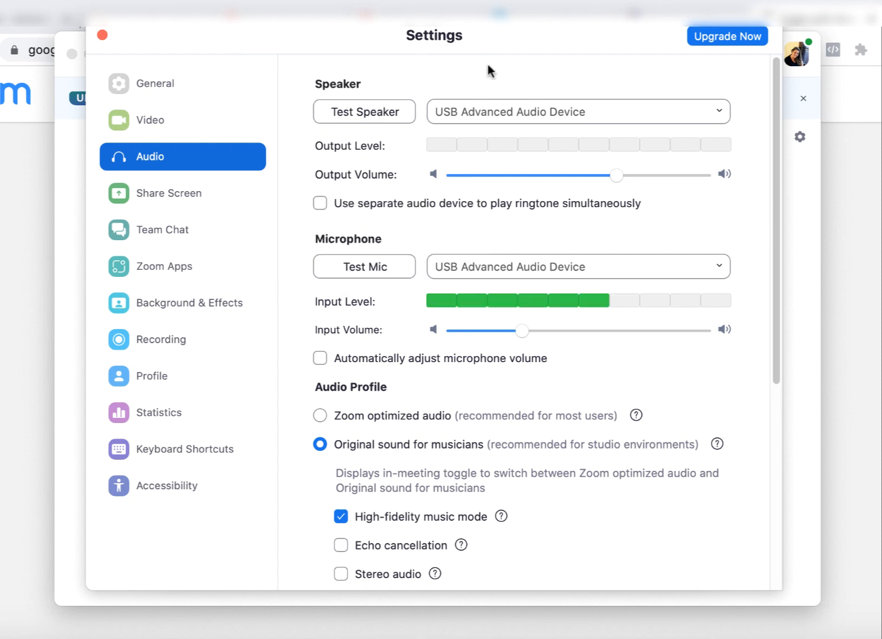
{"action": "left_click", "coordinate": [578, 112]}
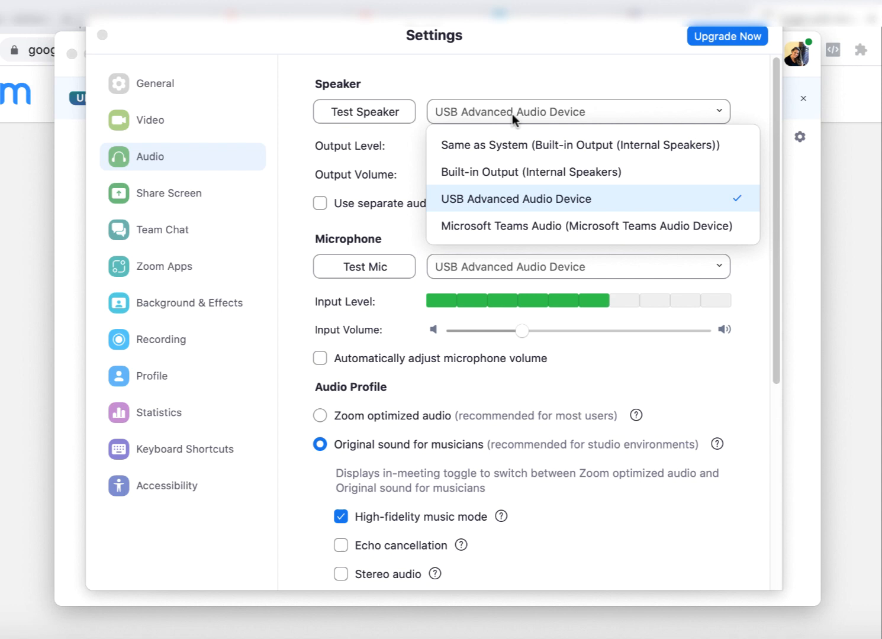
{"action": "left_click", "coordinate": [516, 199]}
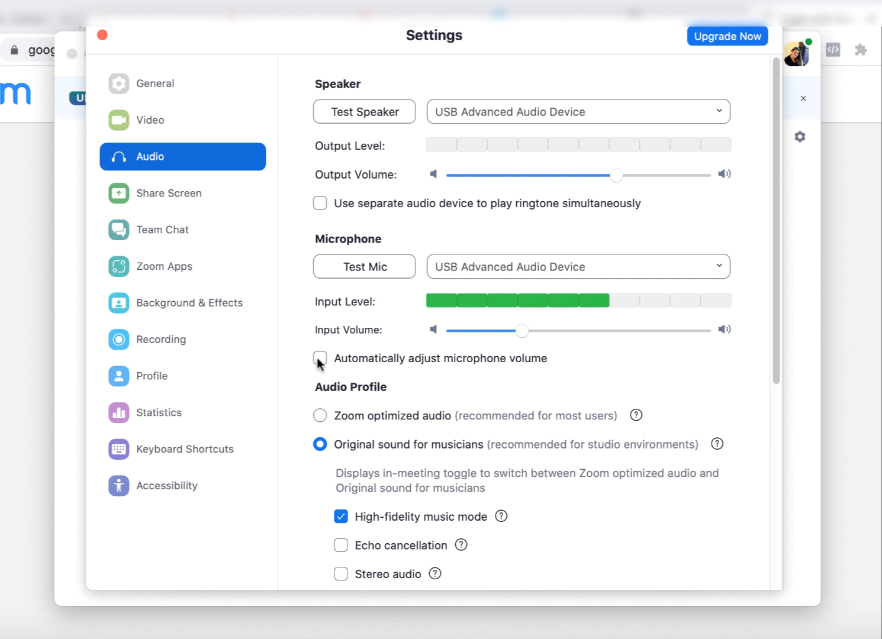
{"action": "left_click", "coordinate": [319, 357]}
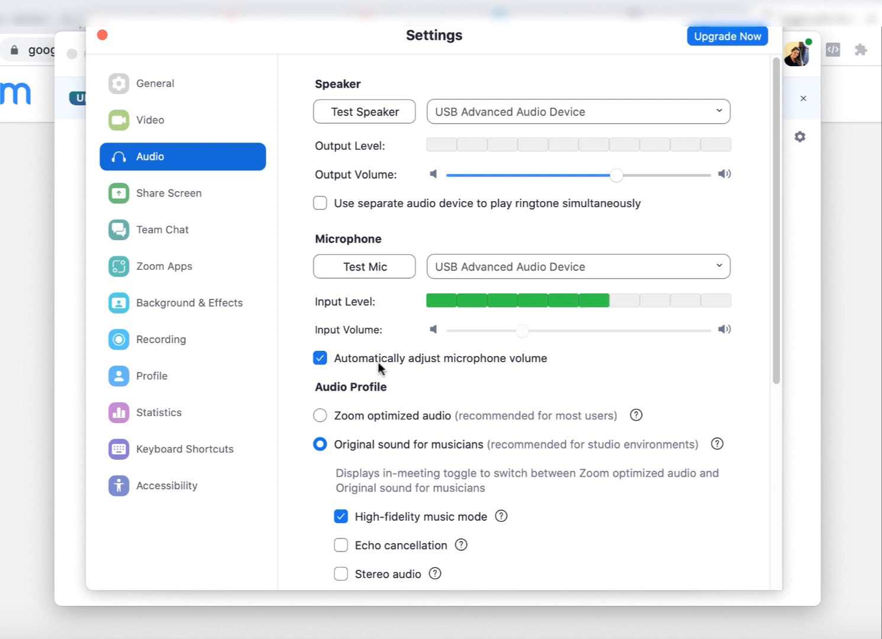
{"action": "left_click", "coordinate": [320, 357]}
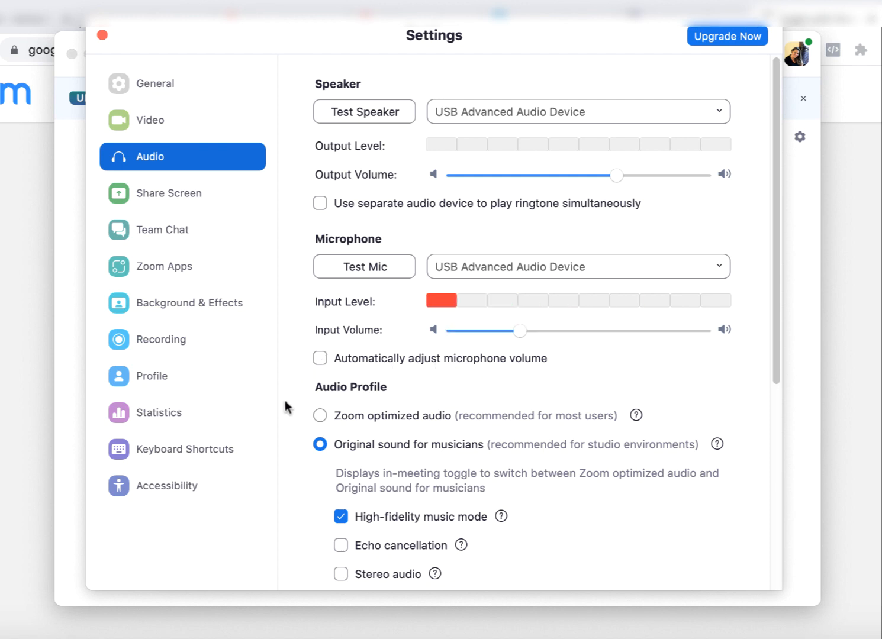
{"action": "scroll", "scroll_direction": "down", "scroll_amount": 3}
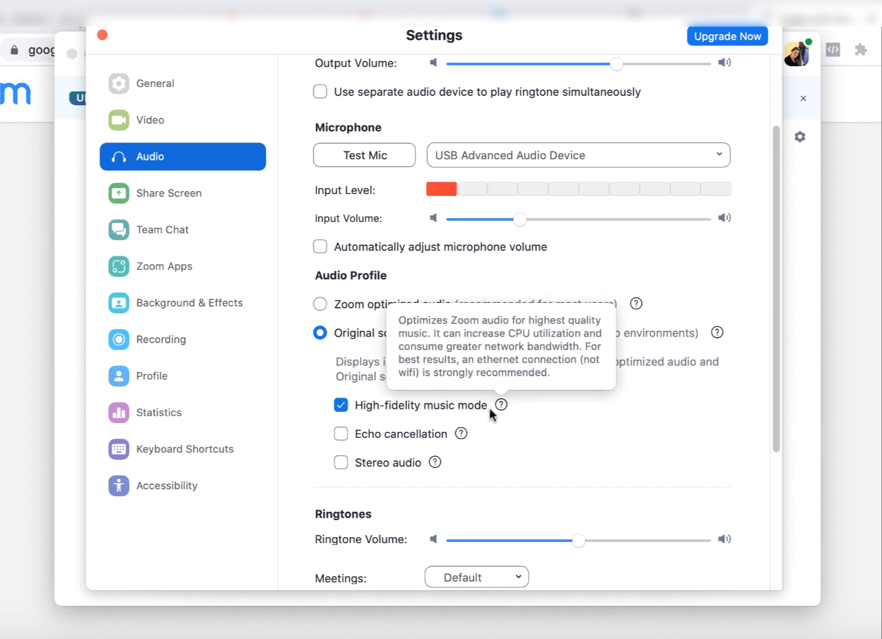
{"action": "mouse_move", "coordinate": [327, 453]}
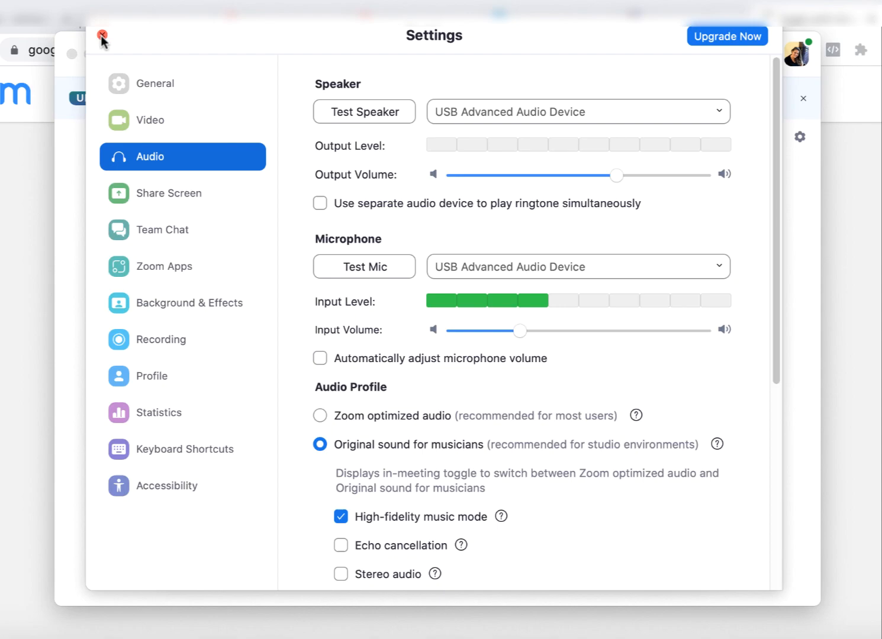
Close the settings and switch Original Sound for Musicians on in the meeting.
{"action": "left_click", "coordinate": [102, 36]}
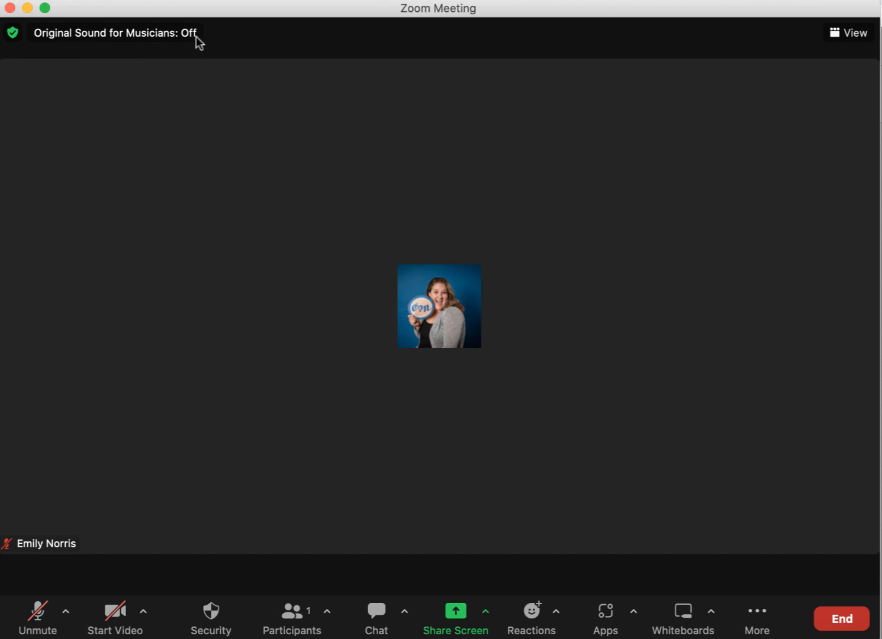
{"action": "left_click", "coordinate": [116, 33]}
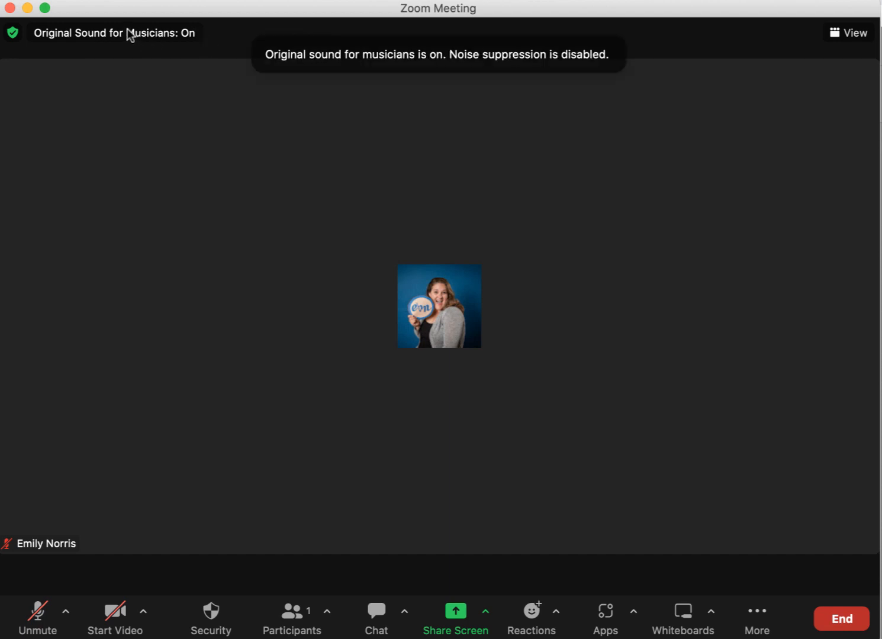
{"action": "mouse_move", "coordinate": [620, 273]}
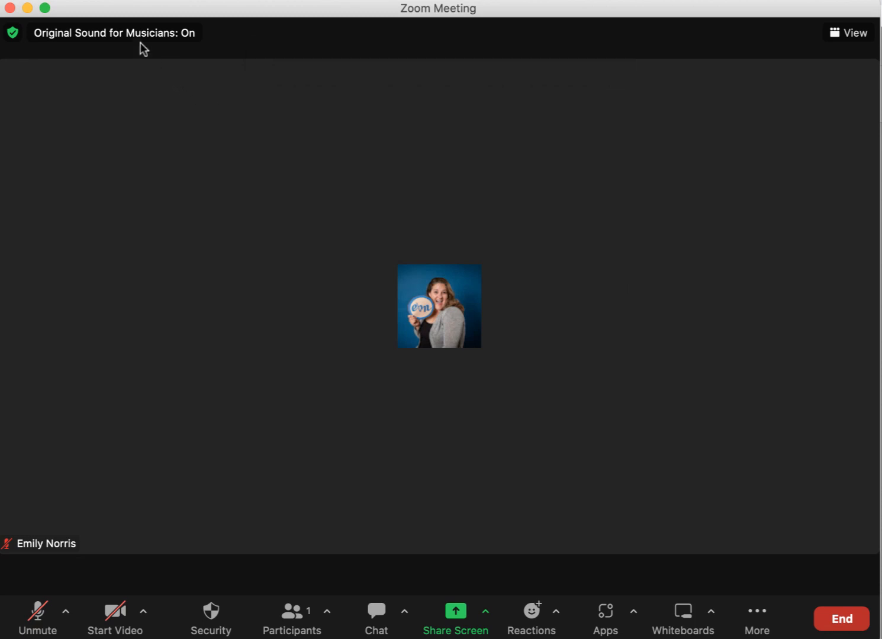
{"action": "mouse_move", "coordinate": [134, 83]}
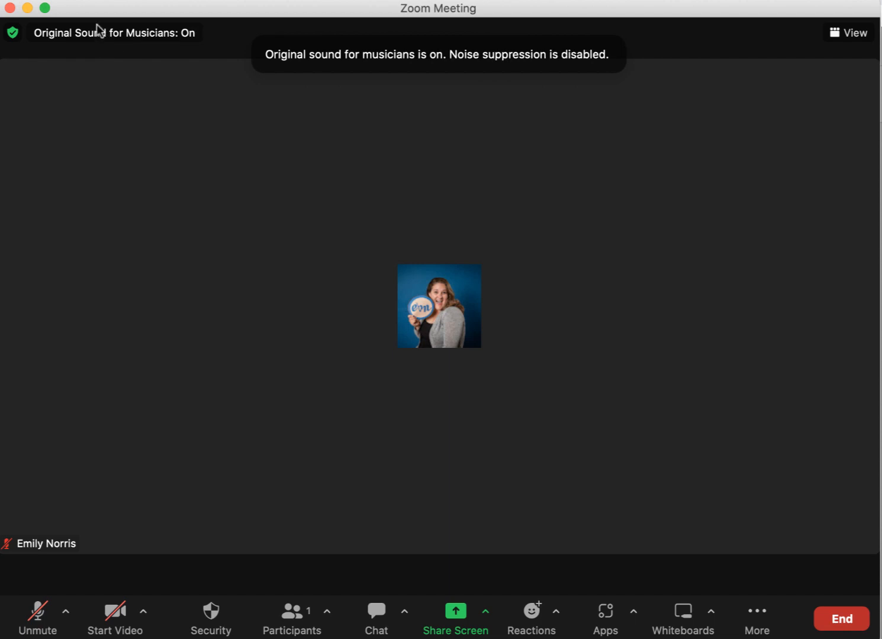
{"action": "mouse_move", "coordinate": [696, 364]}
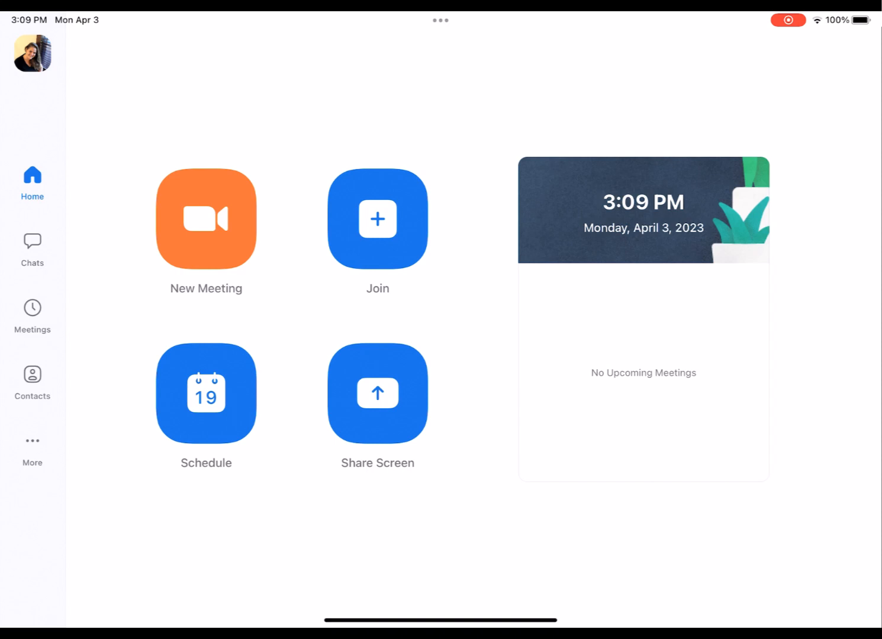
On the iPad, toggle Use Original Audio off and back on in meeting settings.
{"action": "left_click", "coordinate": [32, 450]}
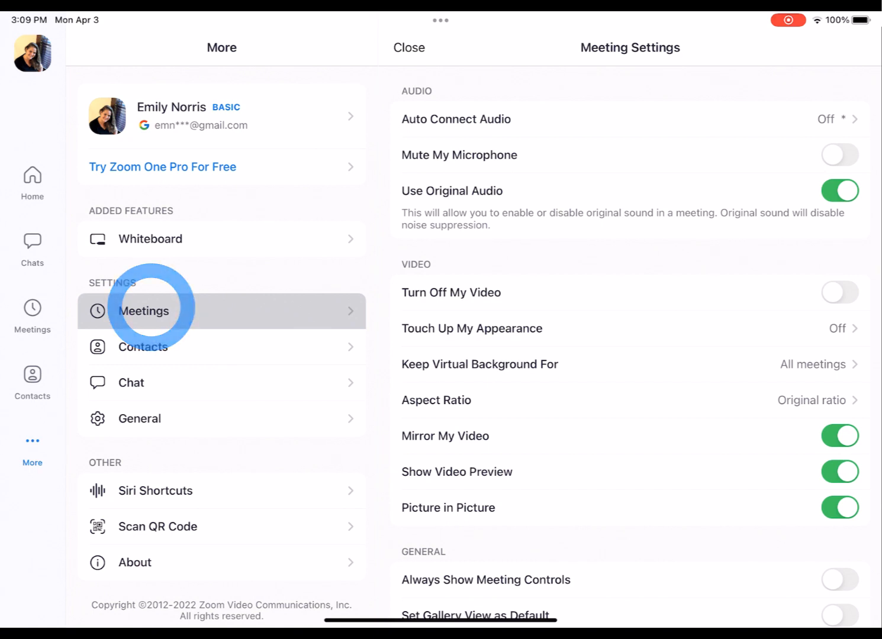
{"action": "left_click", "coordinate": [839, 191]}
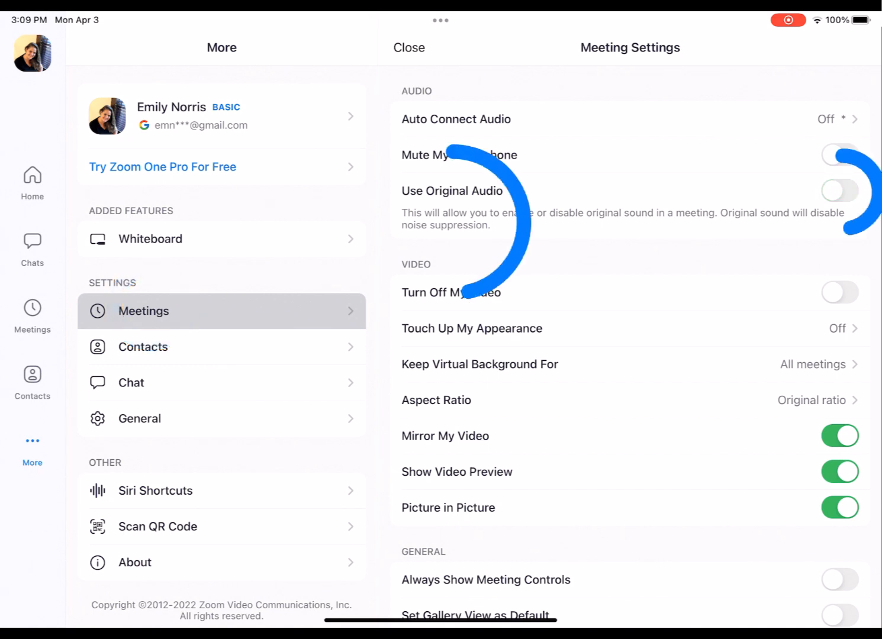
{"action": "left_click", "coordinate": [839, 190]}
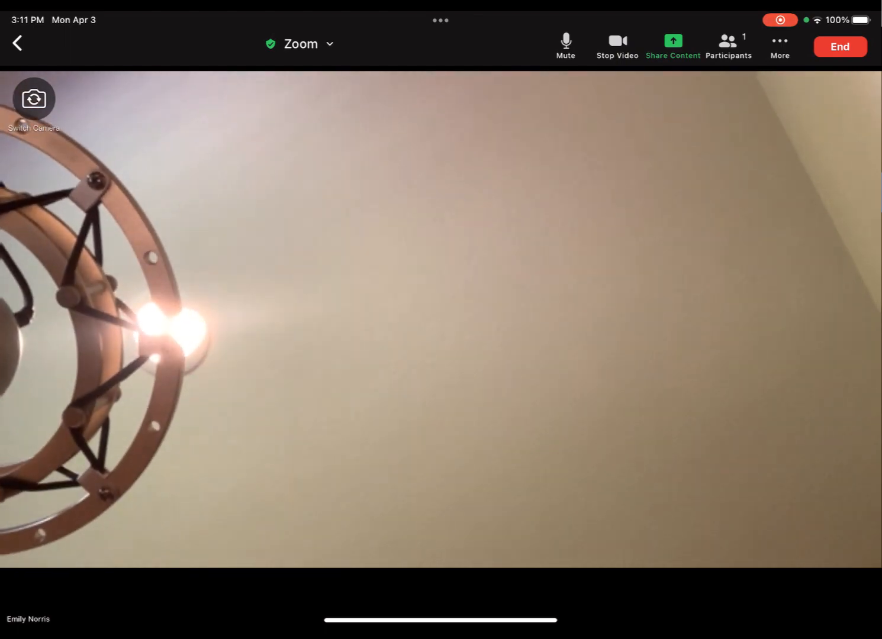
Unmute the iPad microphone and enable original sound from the in-meeting More options.
{"action": "left_click", "coordinate": [779, 45]}
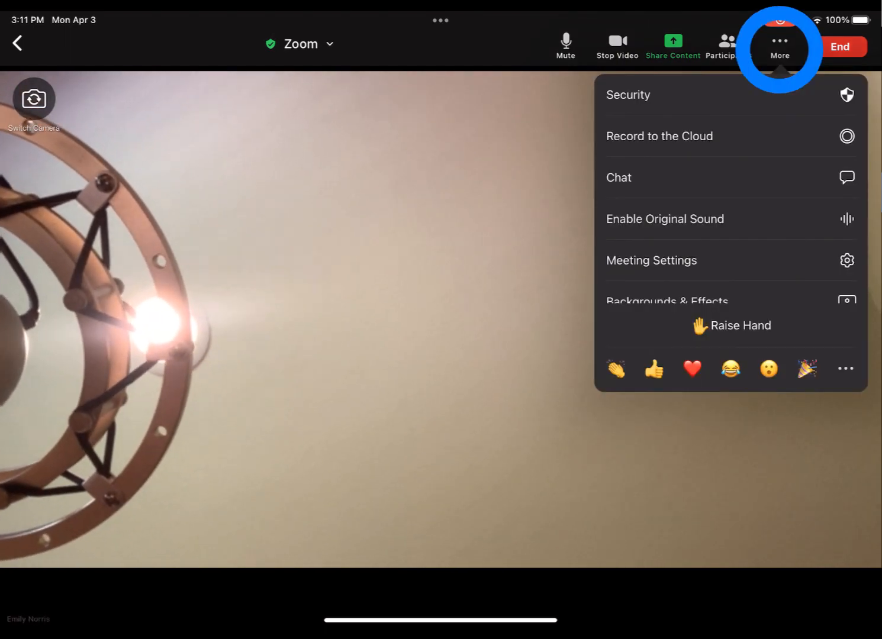
{"action": "left_click", "coordinate": [565, 46]}
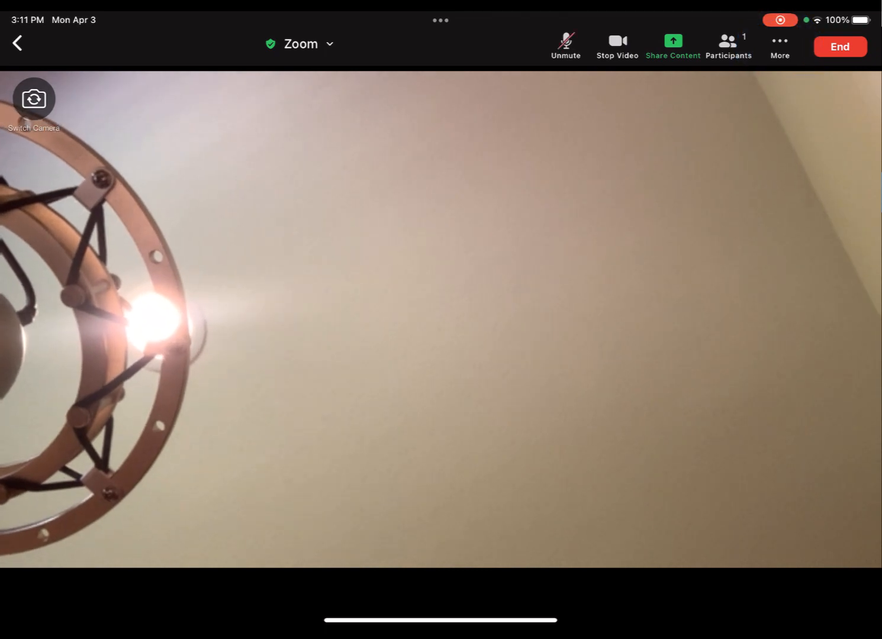
{"action": "left_click", "coordinate": [565, 45]}
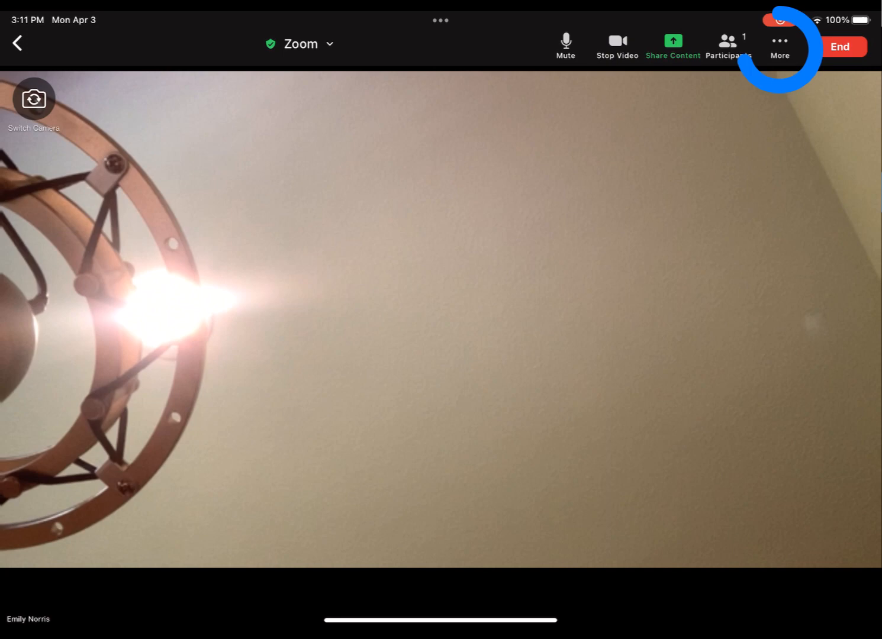
{"action": "left_click", "coordinate": [779, 42]}
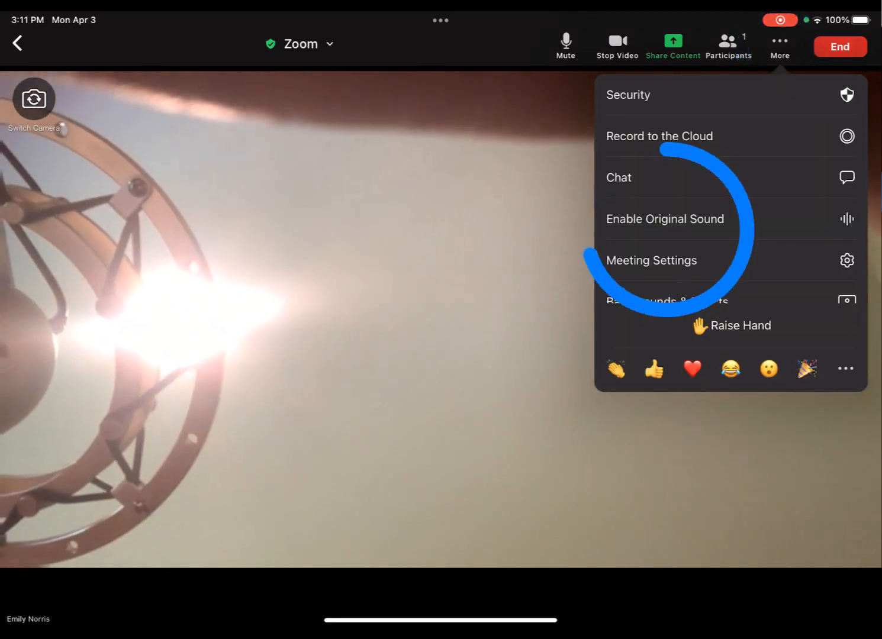
{"action": "left_click", "coordinate": [780, 45]}
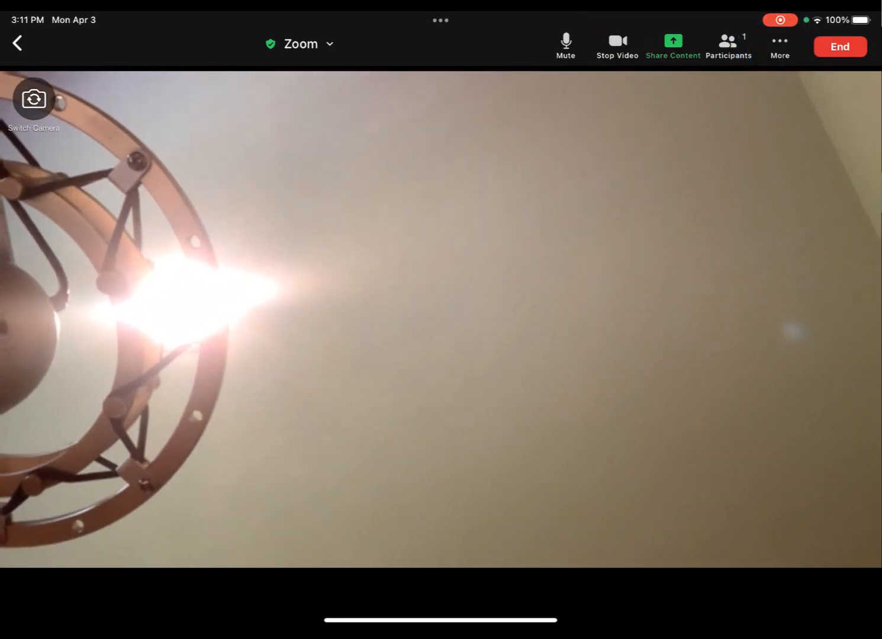
{"action": "left_click", "coordinate": [838, 46]}
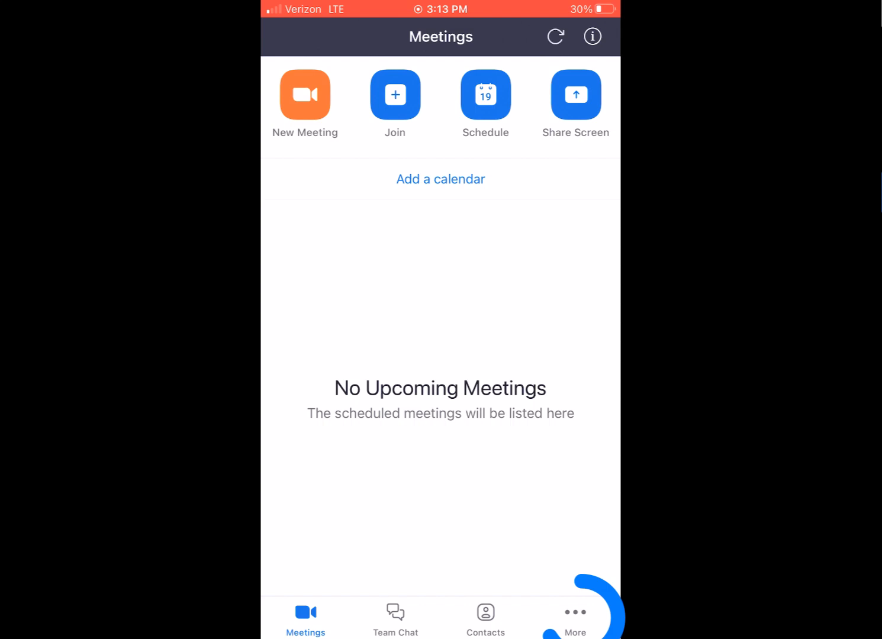
On the phone, toggle Use Original Audio off and back on in the Meetings settings.
{"action": "left_click", "coordinate": [574, 618]}
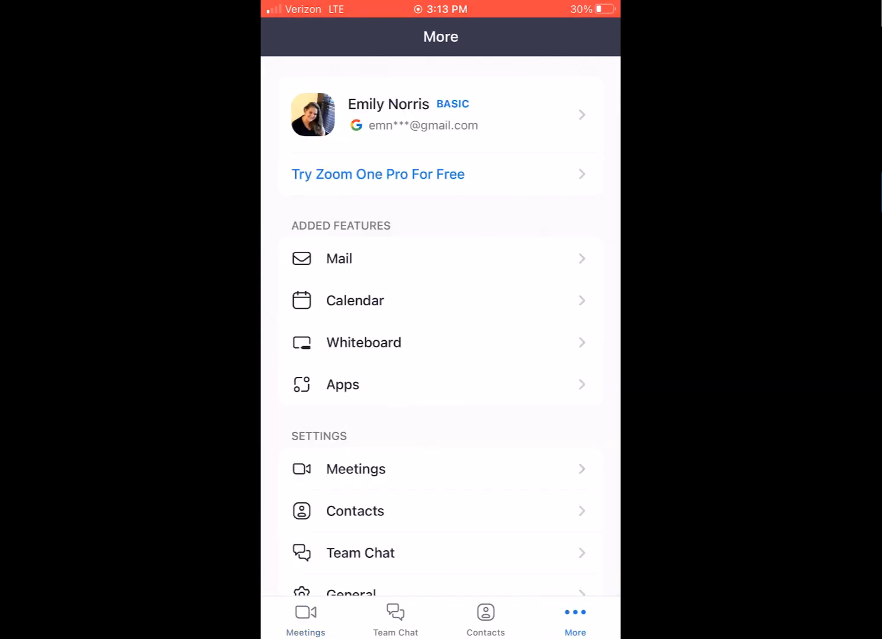
{"action": "left_click", "coordinate": [355, 469]}
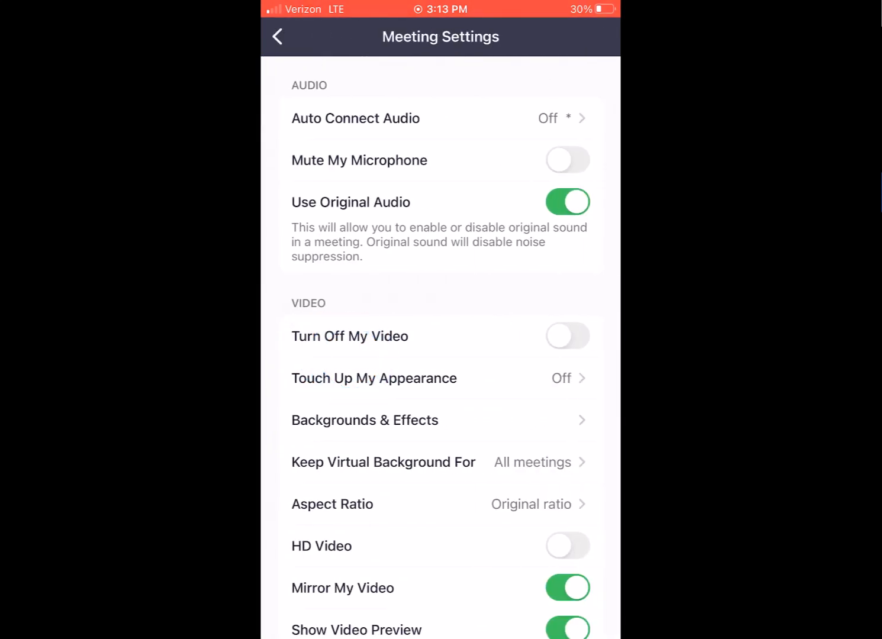
{"action": "left_click", "coordinate": [566, 201]}
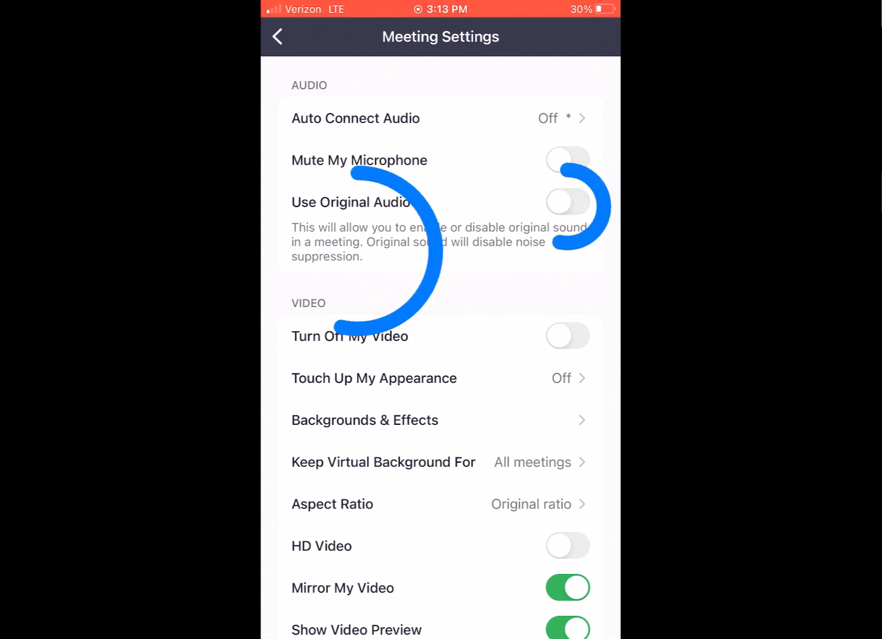
{"action": "left_click", "coordinate": [566, 201]}
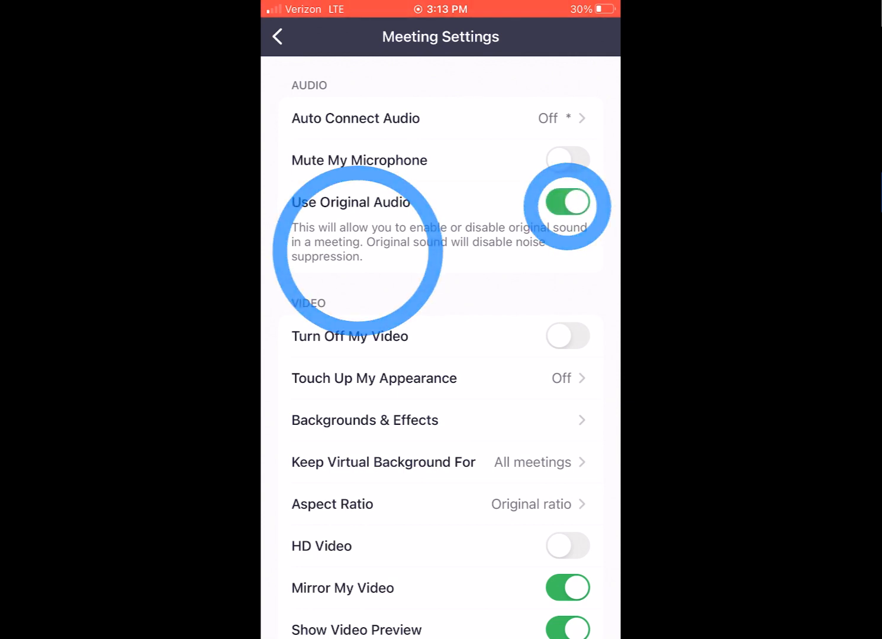
{"action": "left_click", "coordinate": [277, 36]}
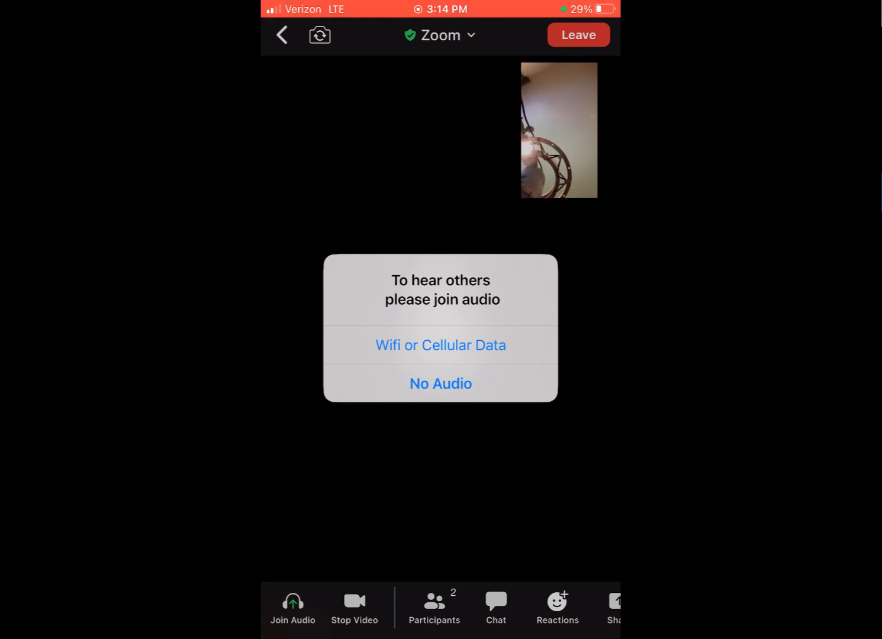
Join audio over Wifi or Cellular Data and enable original sound for the meeting.
{"action": "left_click", "coordinate": [441, 346]}
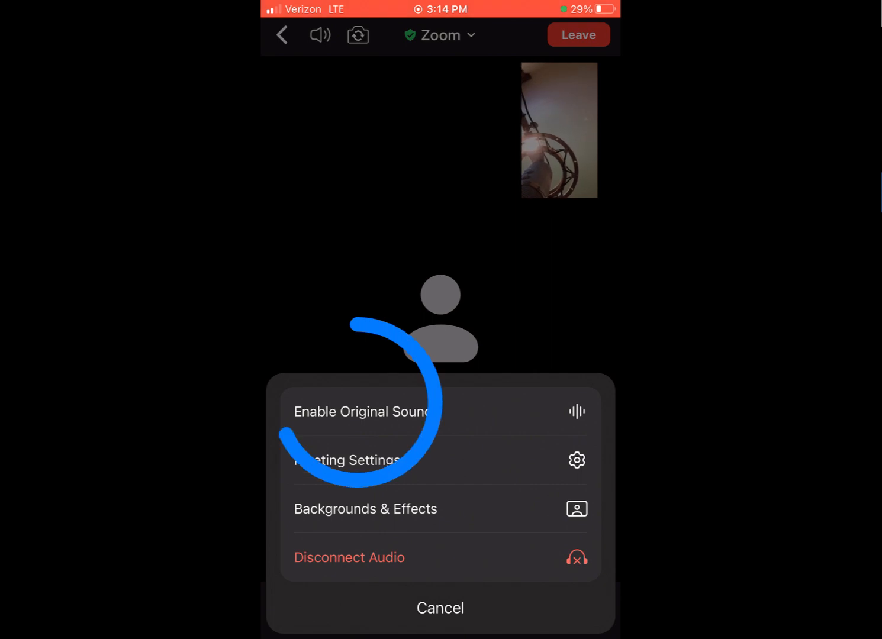
{"action": "left_click", "coordinate": [441, 609]}
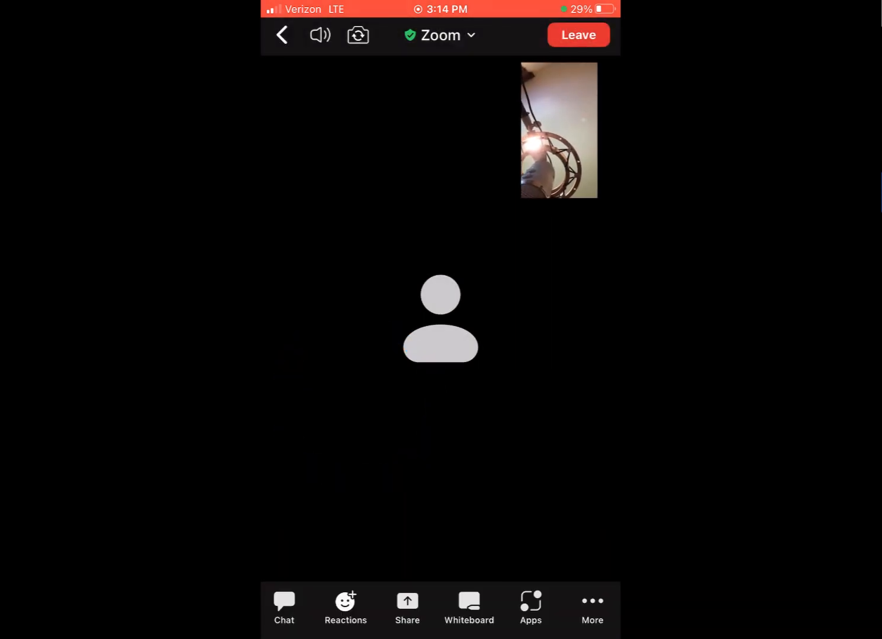